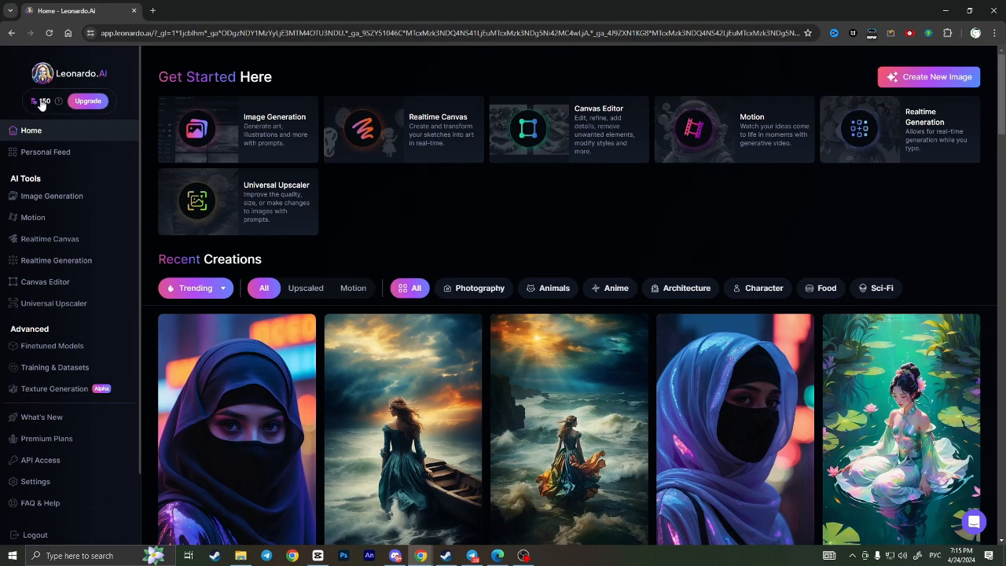
mouse_move(30, 130)
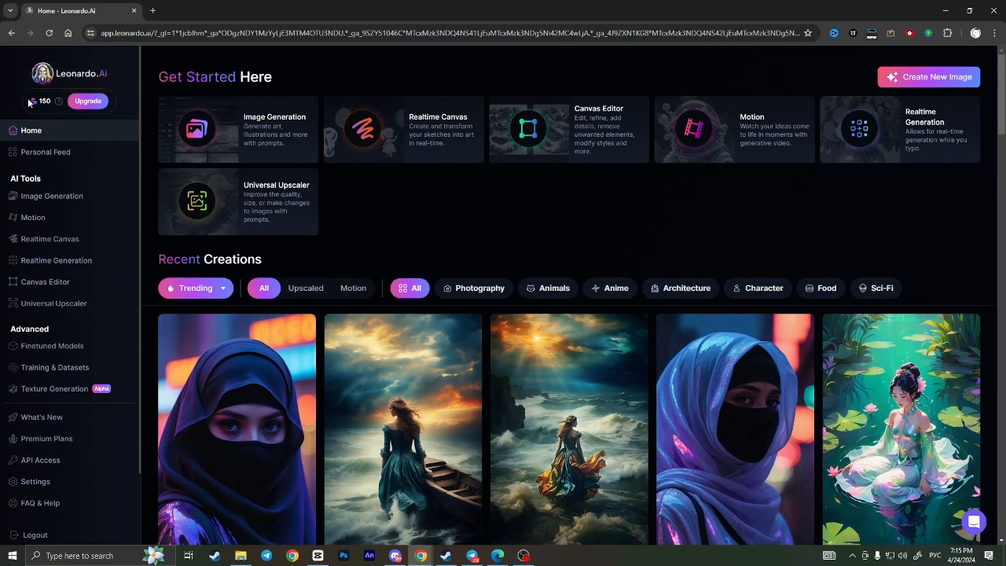
Log out of the current Leonardo.Ai account from the bottom of the sidebar
scroll("down", 3)
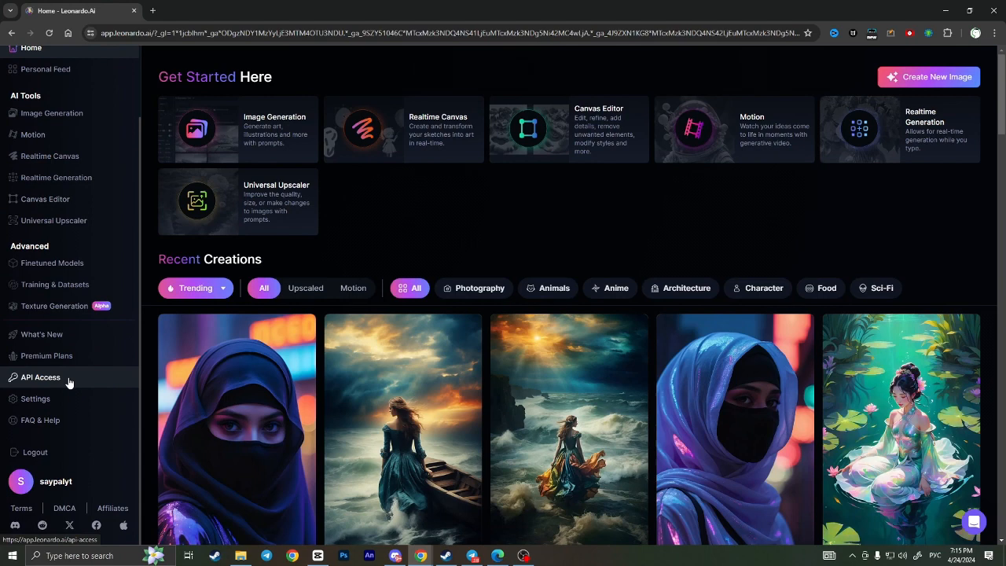
mouse_move(63, 458)
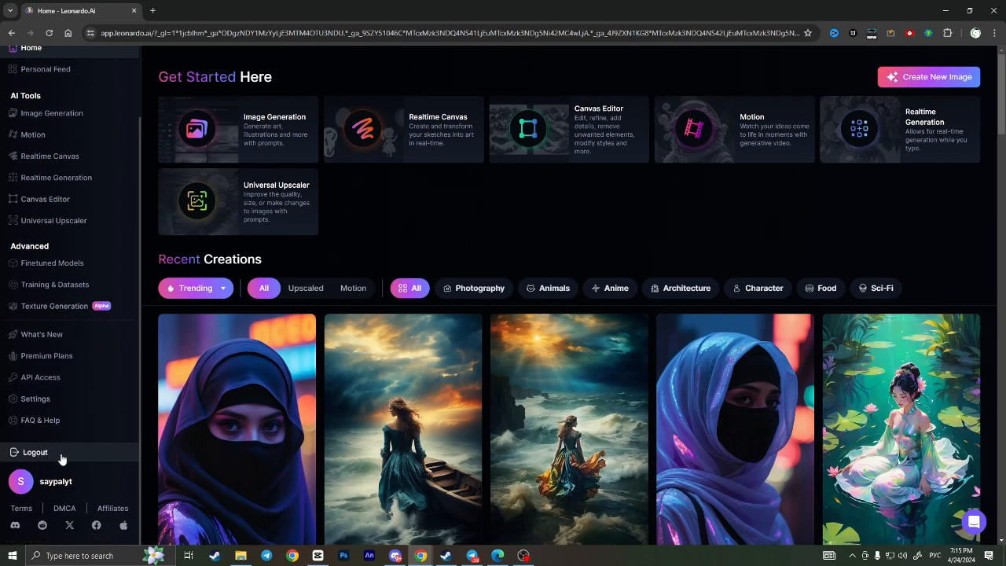
left_click(35, 452)
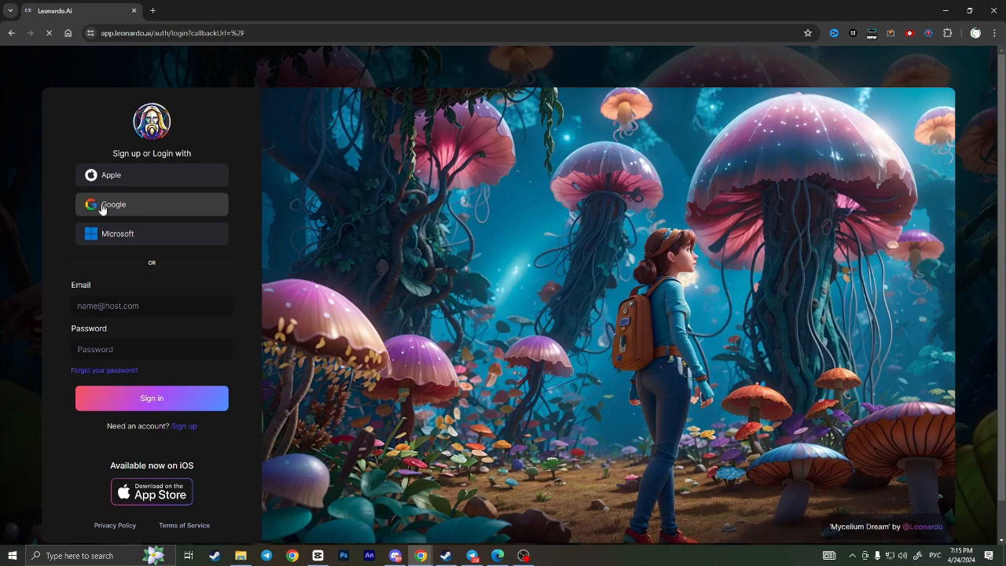
mouse_move(294, 379)
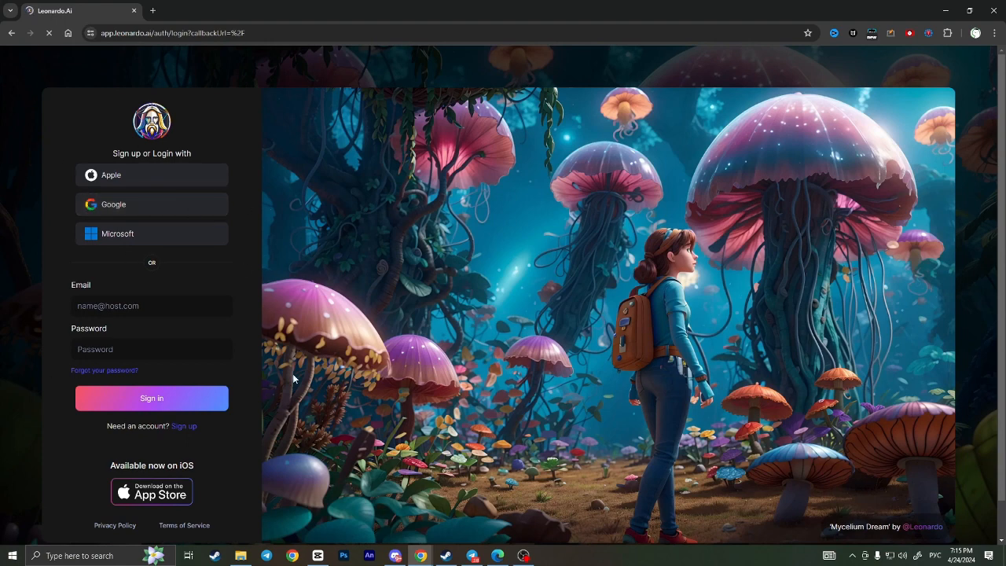
Sign in with Google, choosing a different account and allowing Leonardo.Ai access
left_click(151, 205)
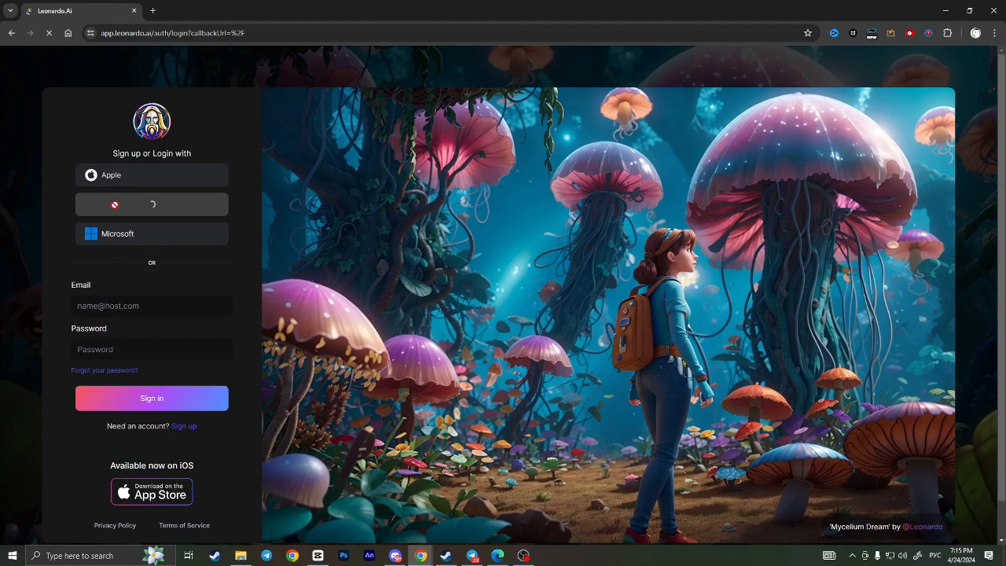
left_click(152, 205)
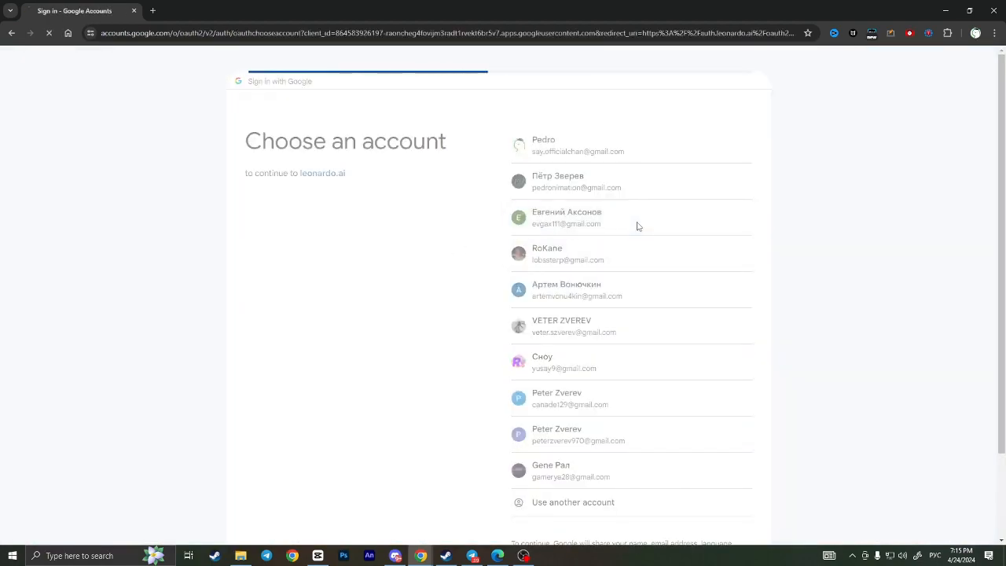
left_click(566, 217)
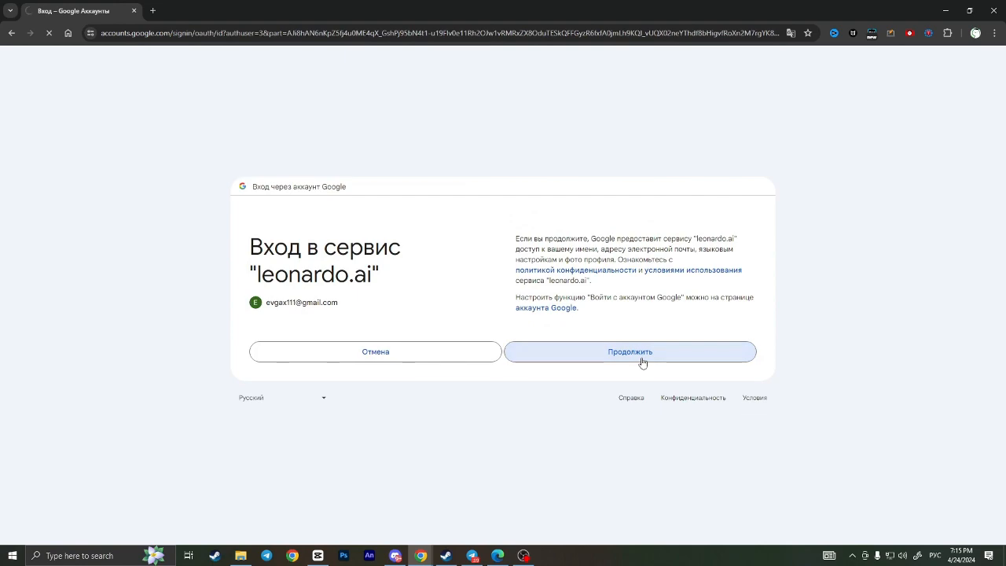
left_click(630, 351)
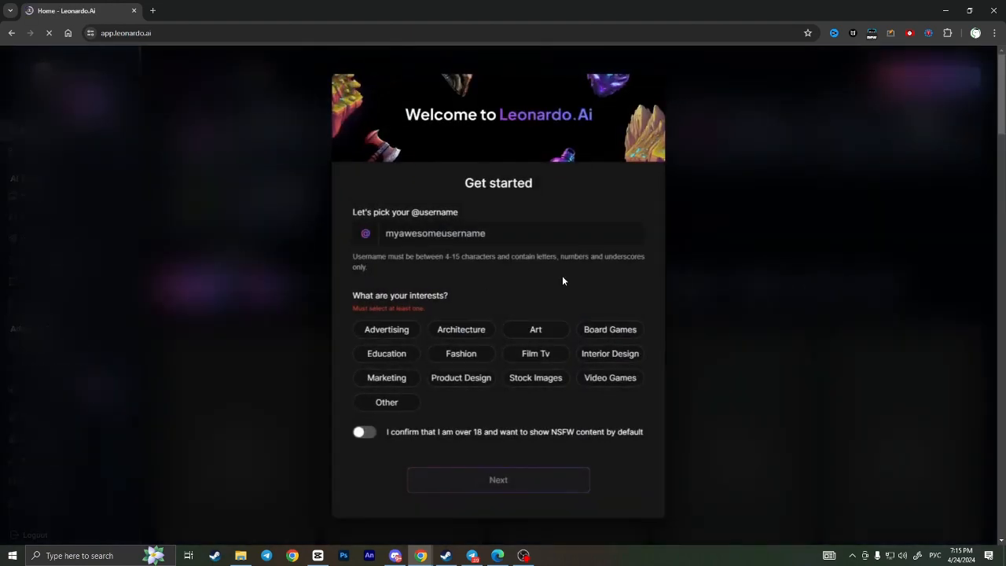
Set the username to 'Fgs', pick the Art interest, and submit the welcome setup
left_click(498, 232)
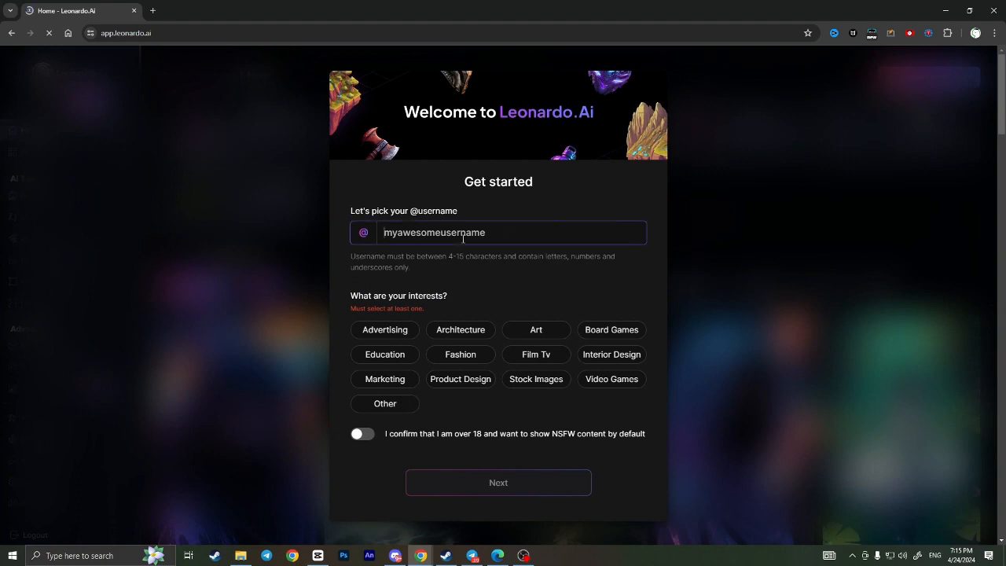
type("Fgs")
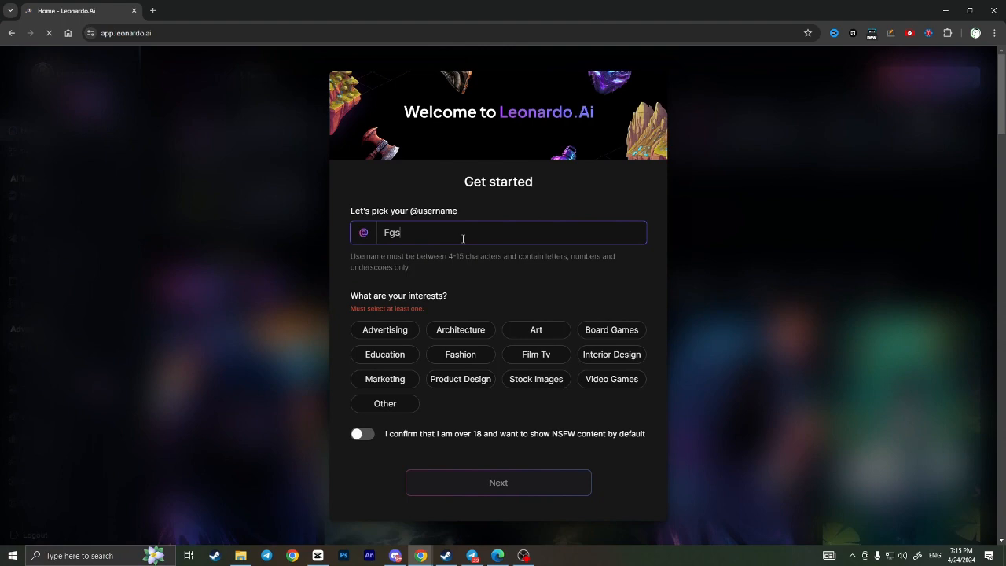
left_click(536, 330)
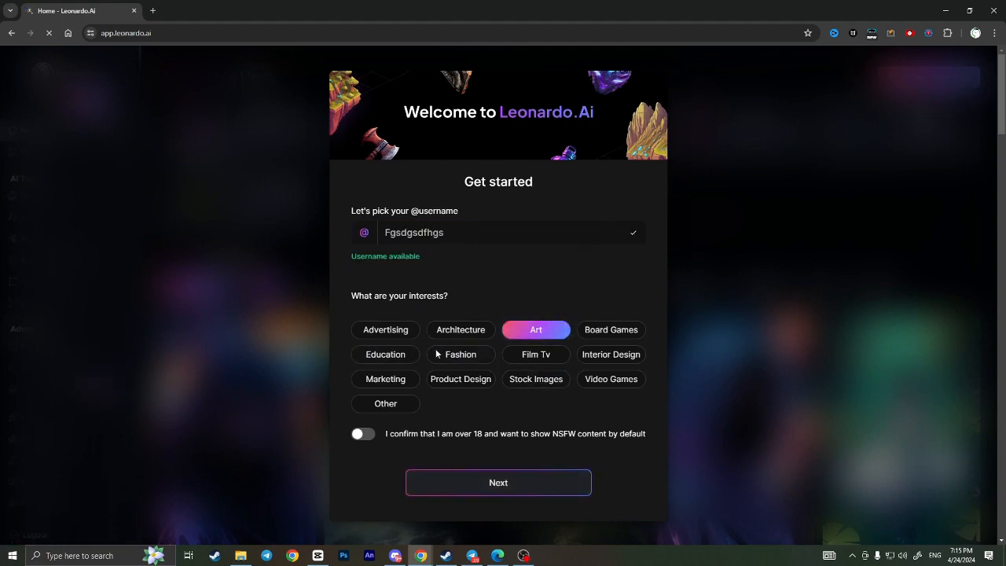
left_click(499, 483)
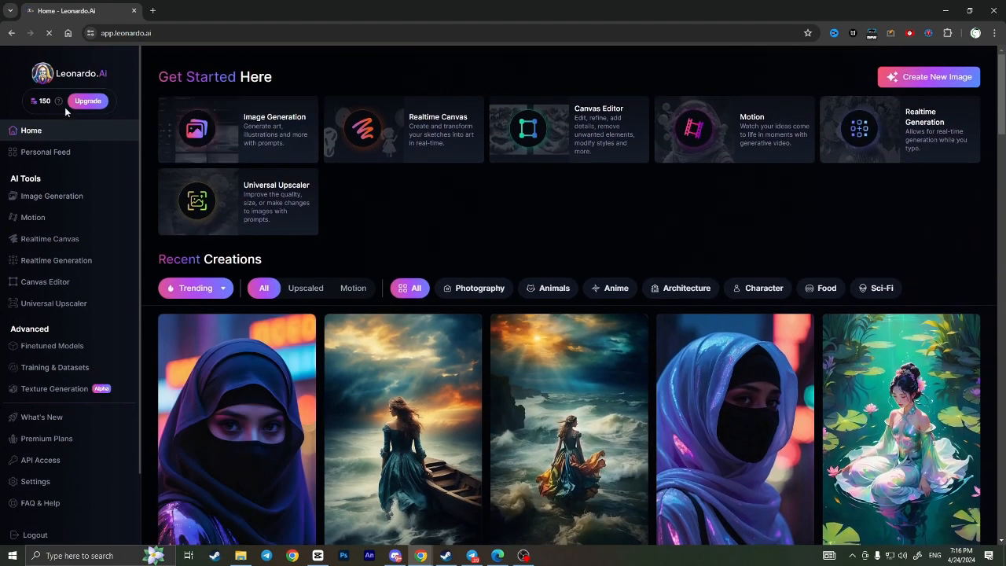
mouse_move(45, 152)
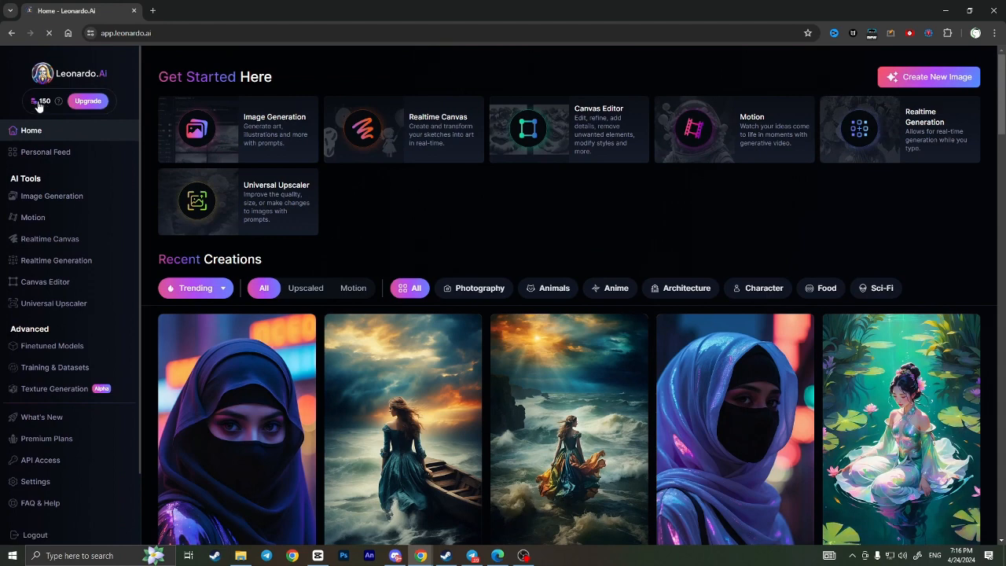
Choose Image Generation under AI Tools in the left sidebar
left_click(52, 196)
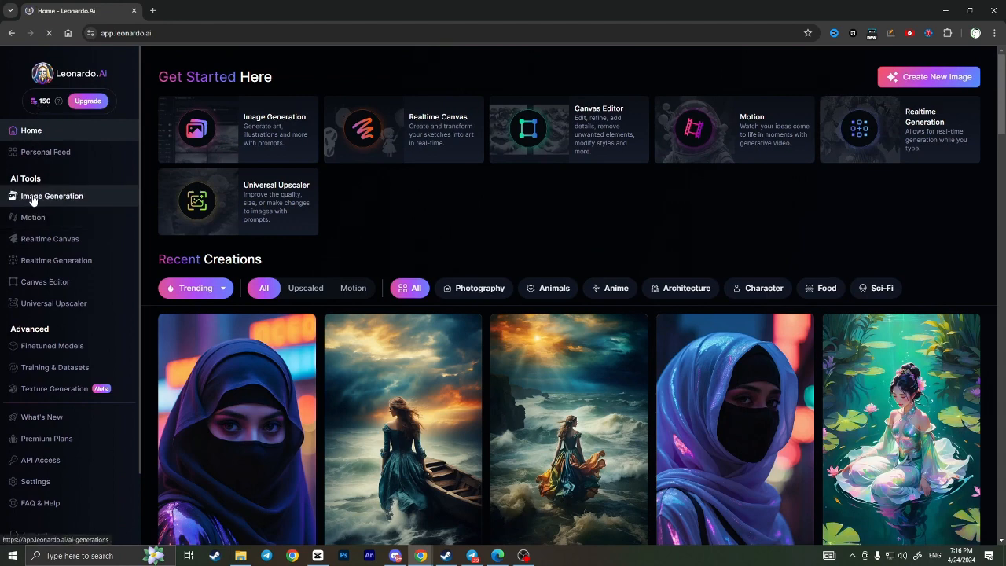
left_click(52, 196)
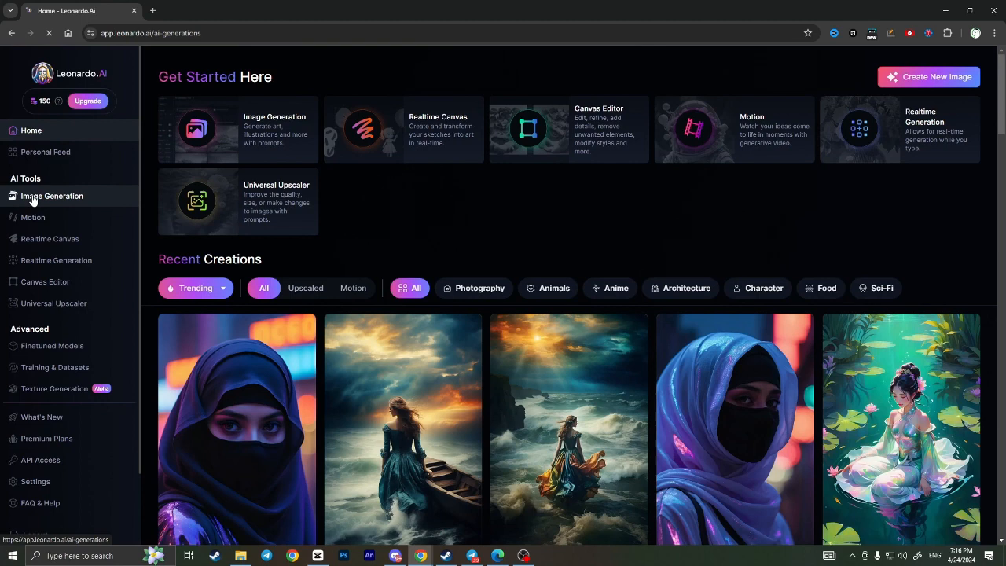
Click Image Generation again while the generation page loads with 150 tokens
left_click(52, 195)
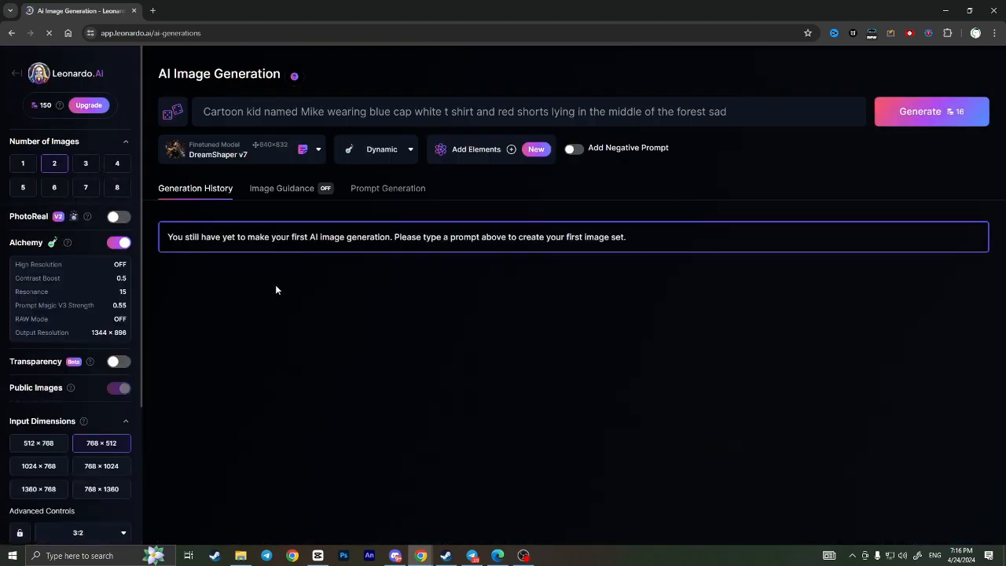
mouse_move(284, 285)
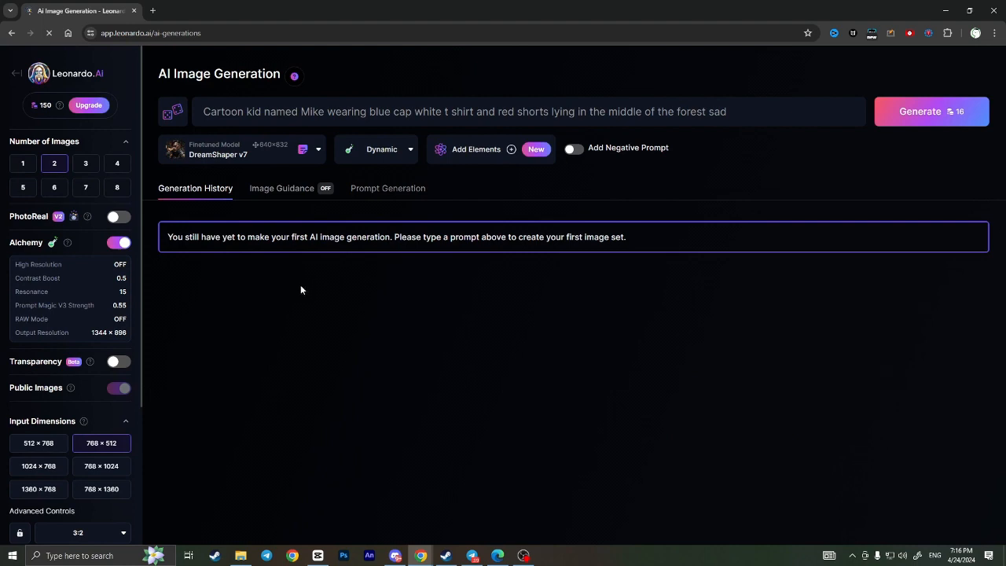
mouse_move(642, 309)
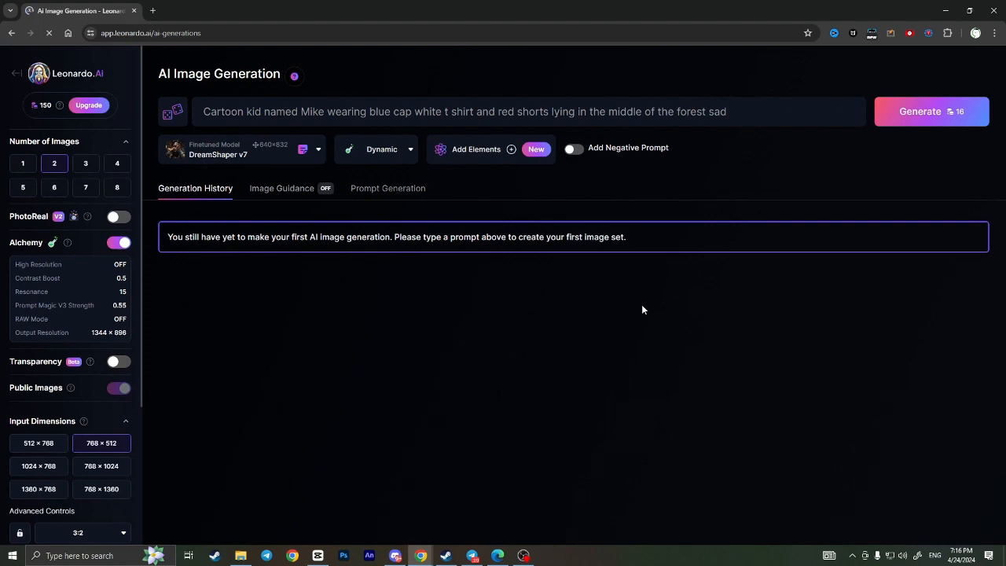